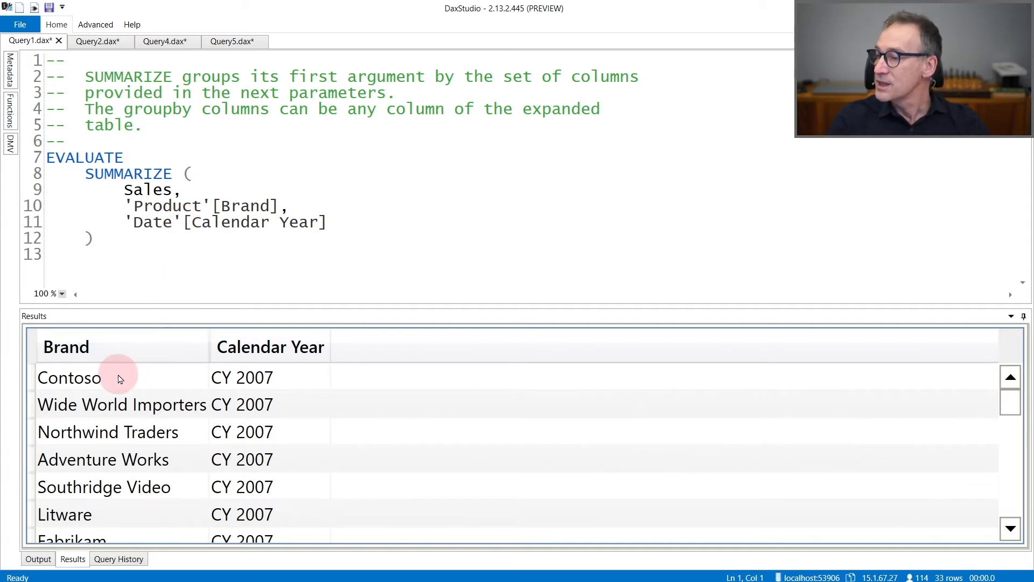
mouse_move(244, 405)
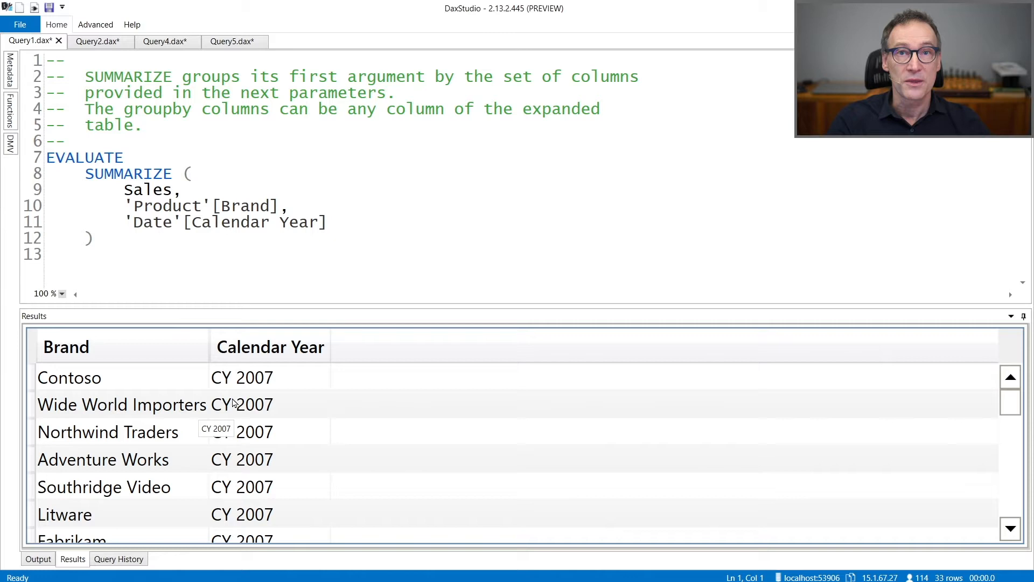
- Show Query2, the SUMMARIZE query adding Qty and Brand & Year columns, with its results
left_click(96, 41)
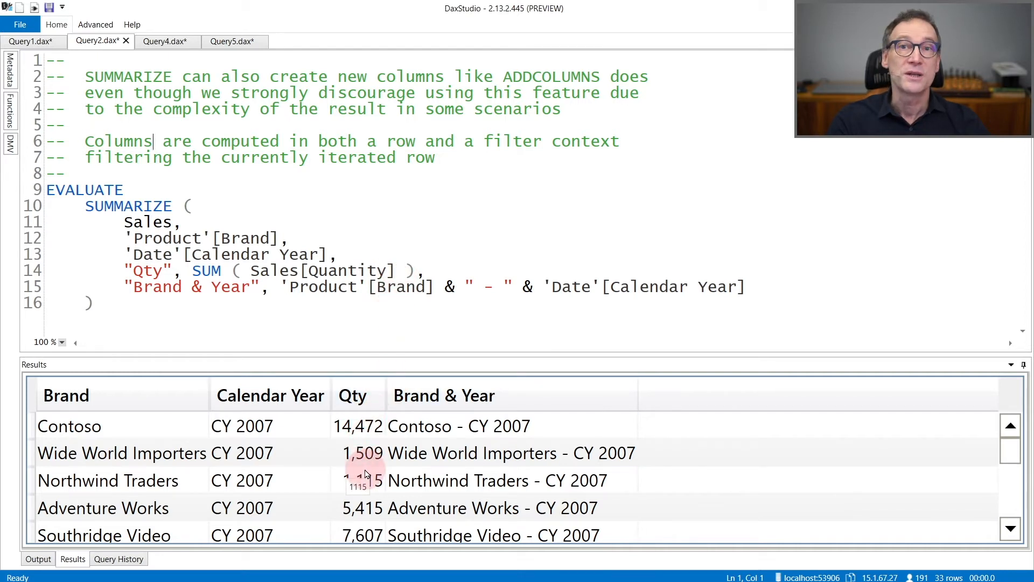
left_click(269, 395)
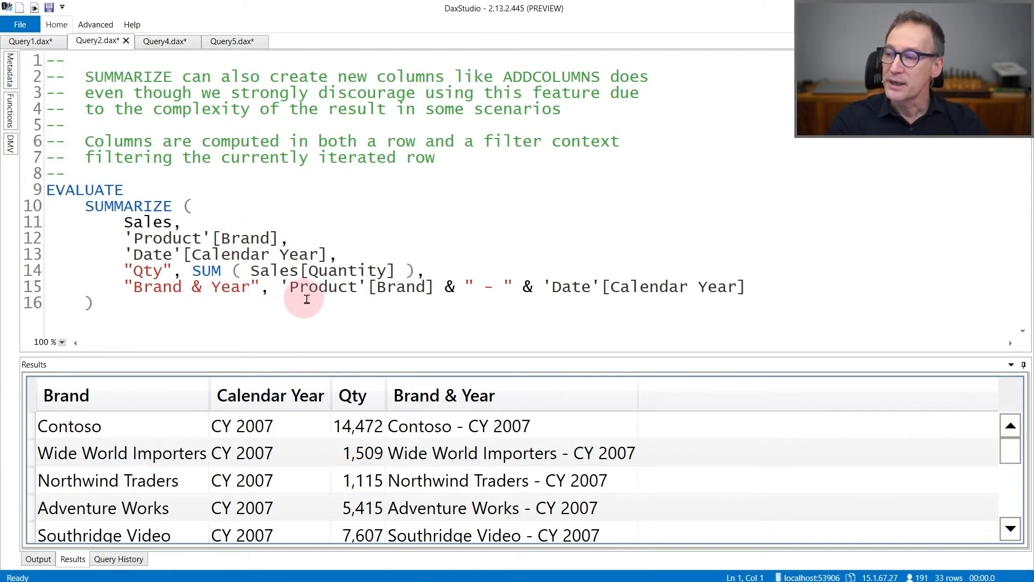
mouse_move(670, 295)
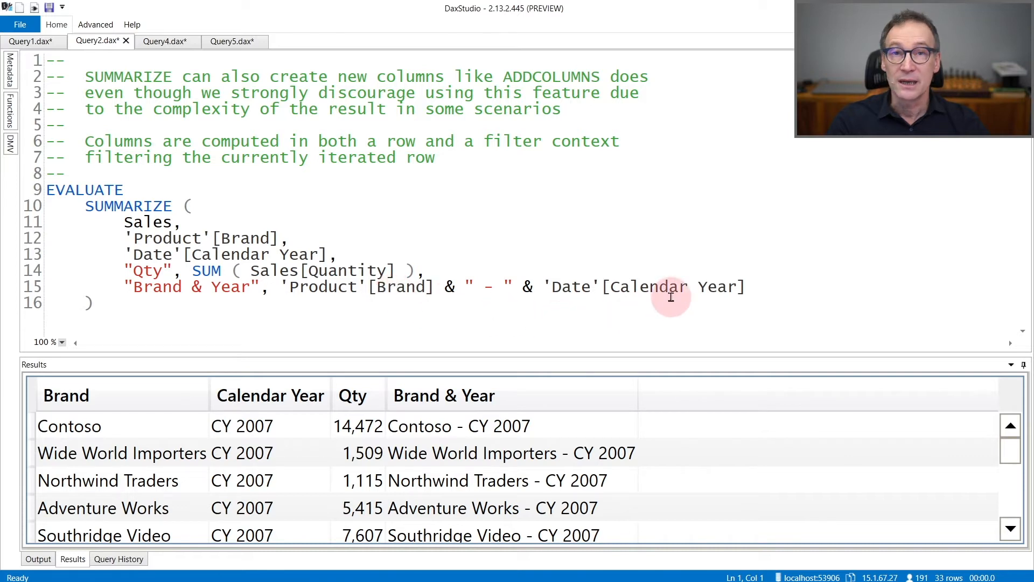
mouse_move(270, 237)
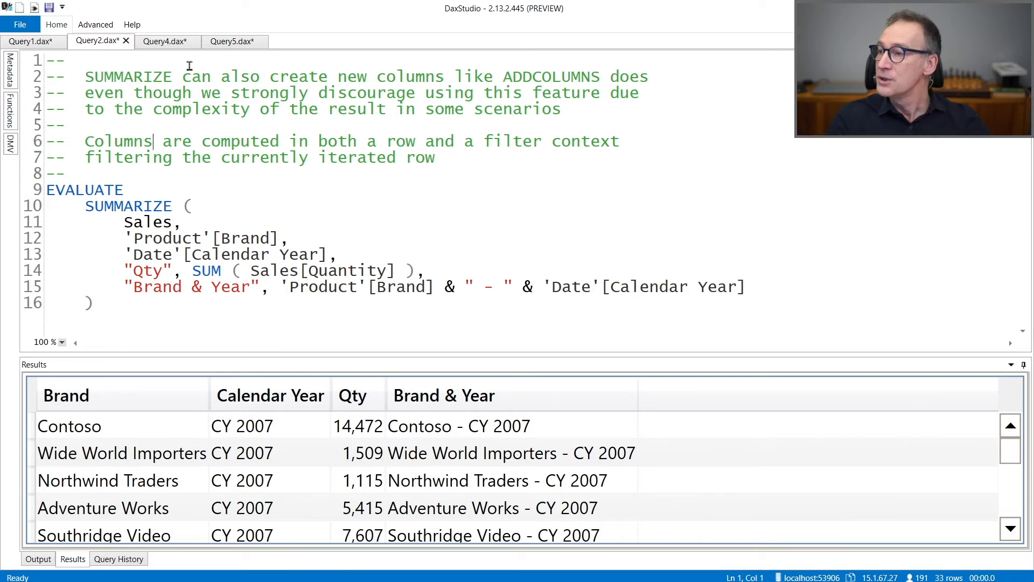
- Show Query4, the ROLLUP SUMMARIZE with Contoso and Litware subtotals and 7,234,218.78 grand total
left_click(163, 41)
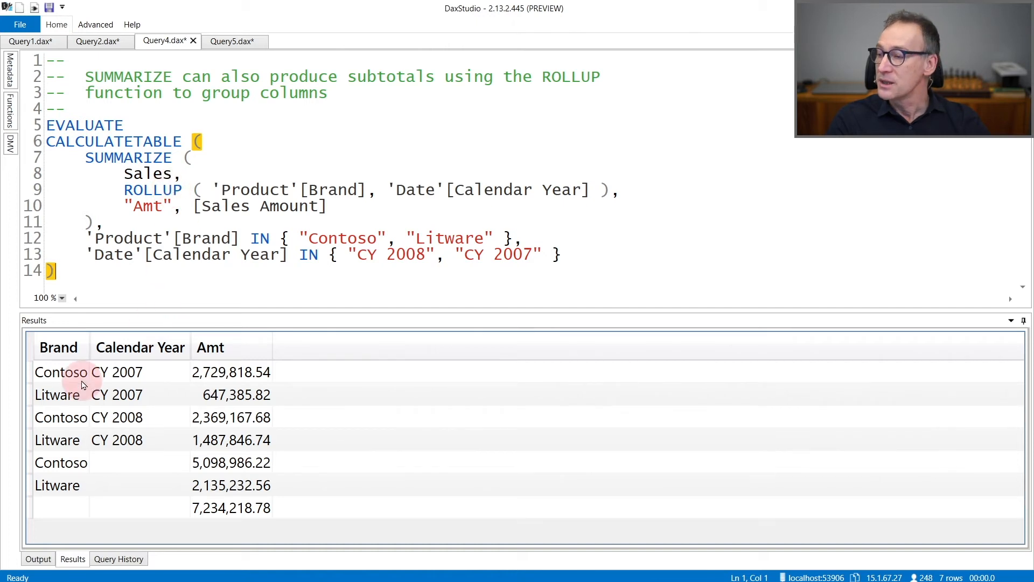
mouse_move(125, 378)
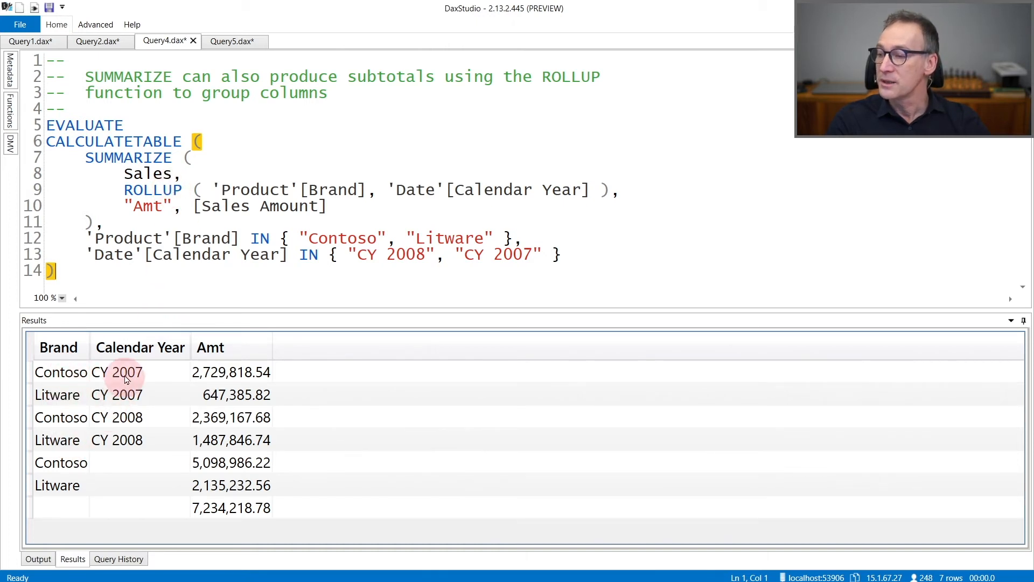
mouse_move(126, 439)
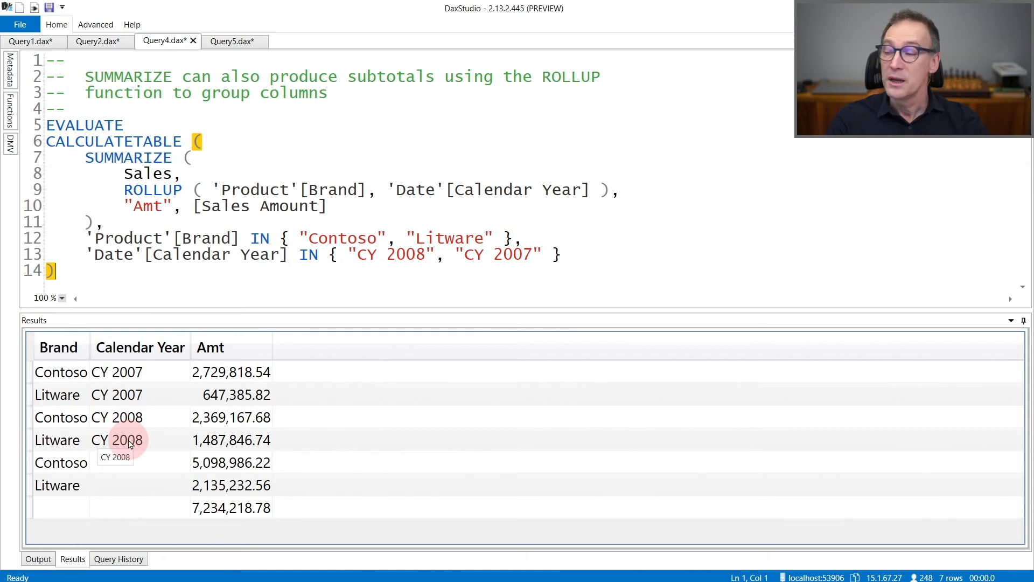
mouse_move(60, 462)
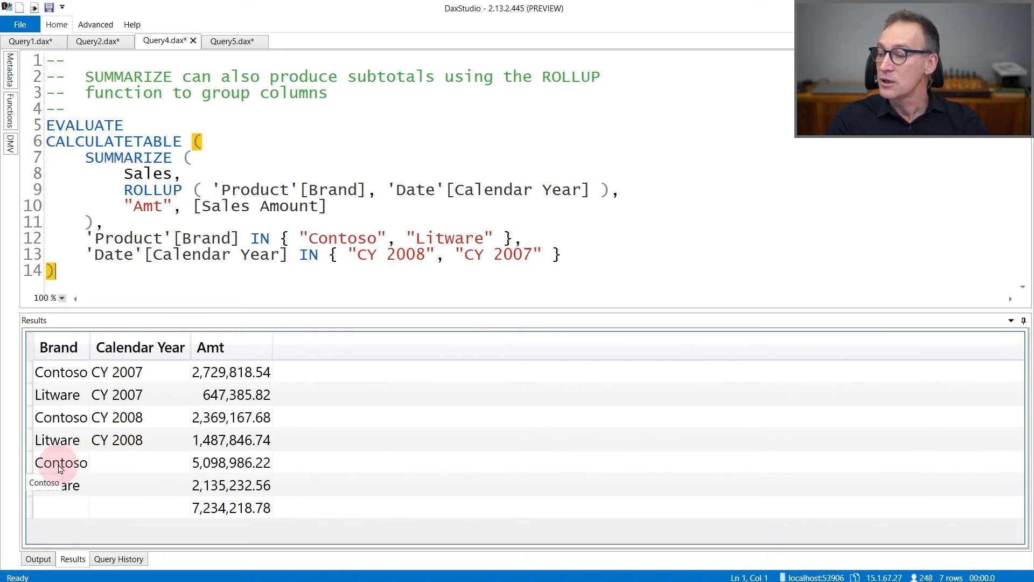
mouse_move(125, 462)
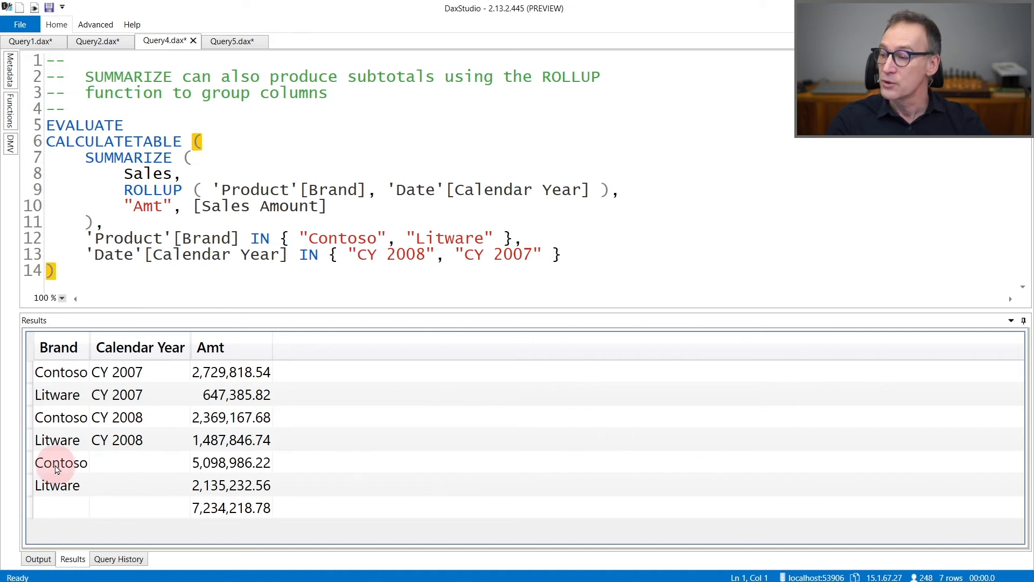
mouse_move(104, 503)
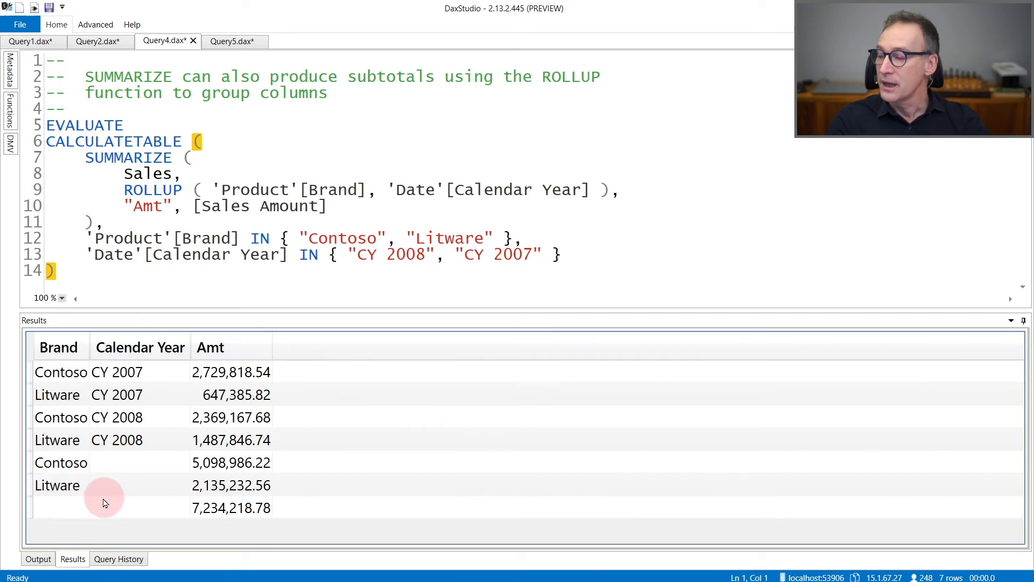
mouse_move(128, 511)
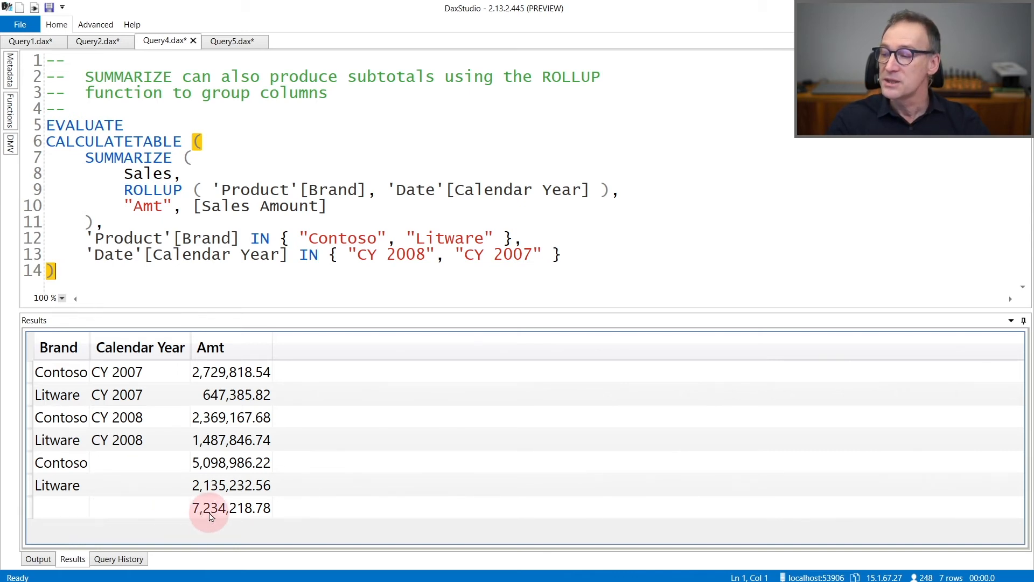
mouse_move(214, 310)
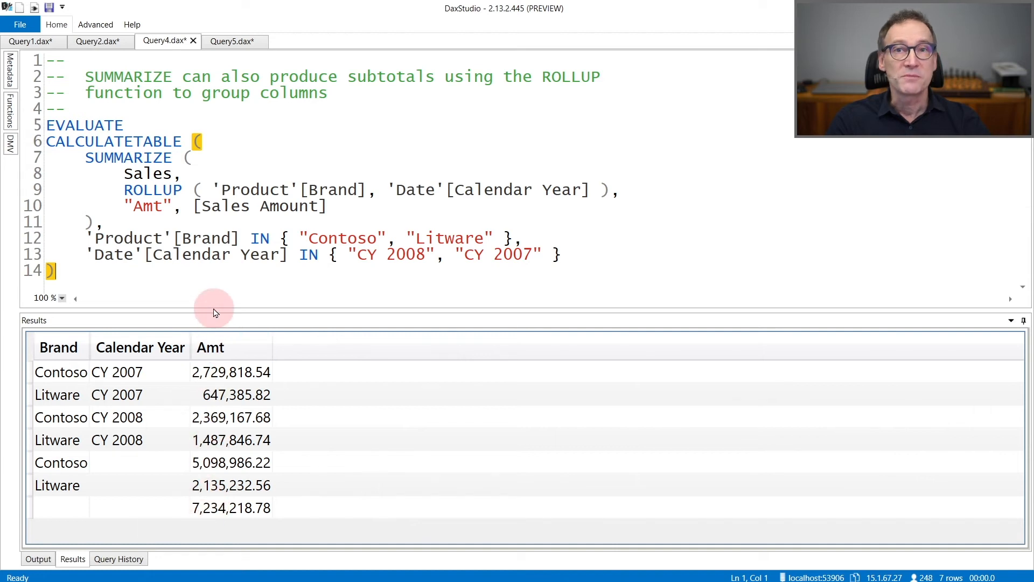
mouse_move(213, 310)
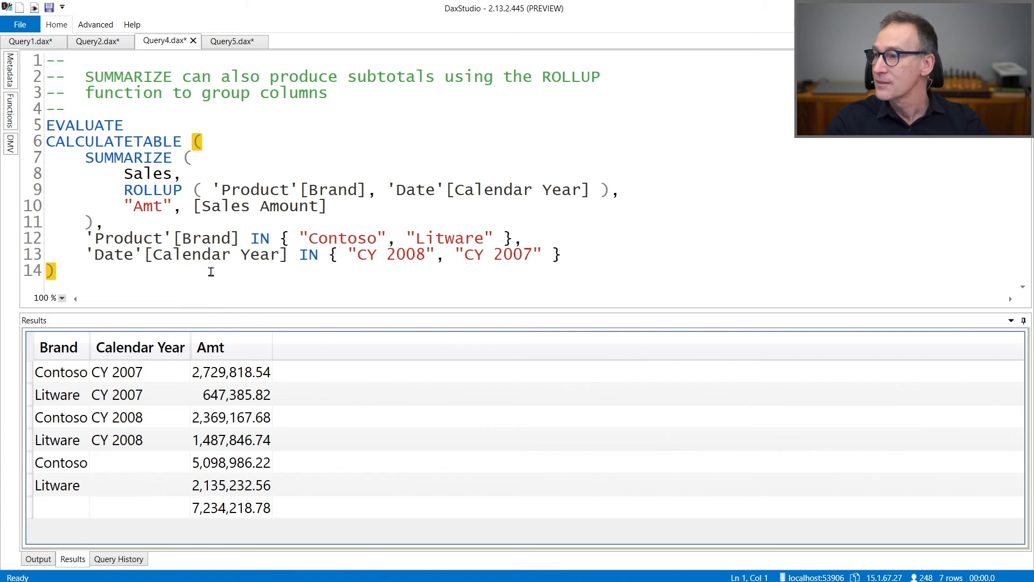
- Show Query5, SUMMARIZE over ADDCOLUMNS grouping Amt into Small and Large SalesType rows
left_click(232, 40)
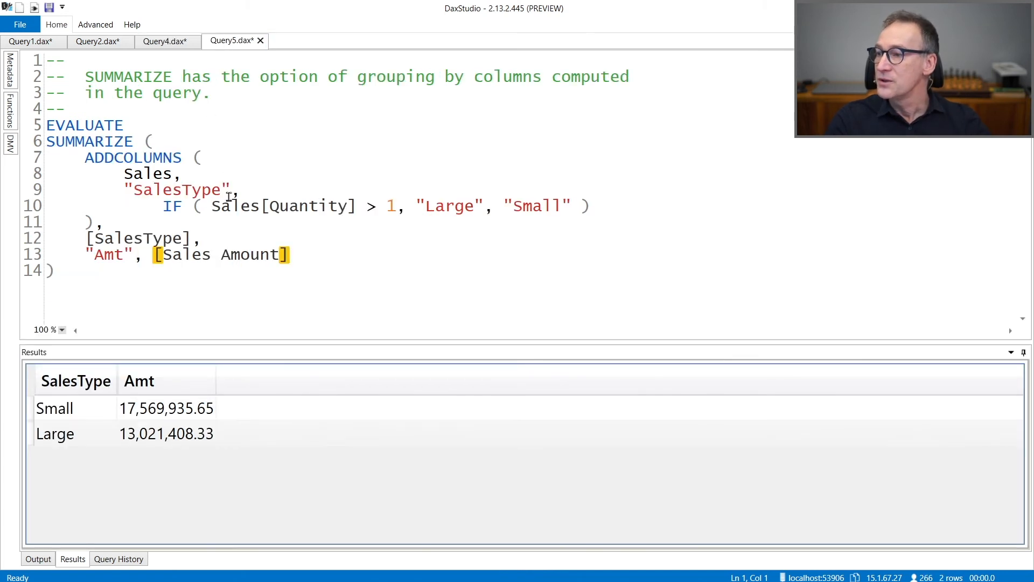
mouse_move(165, 278)
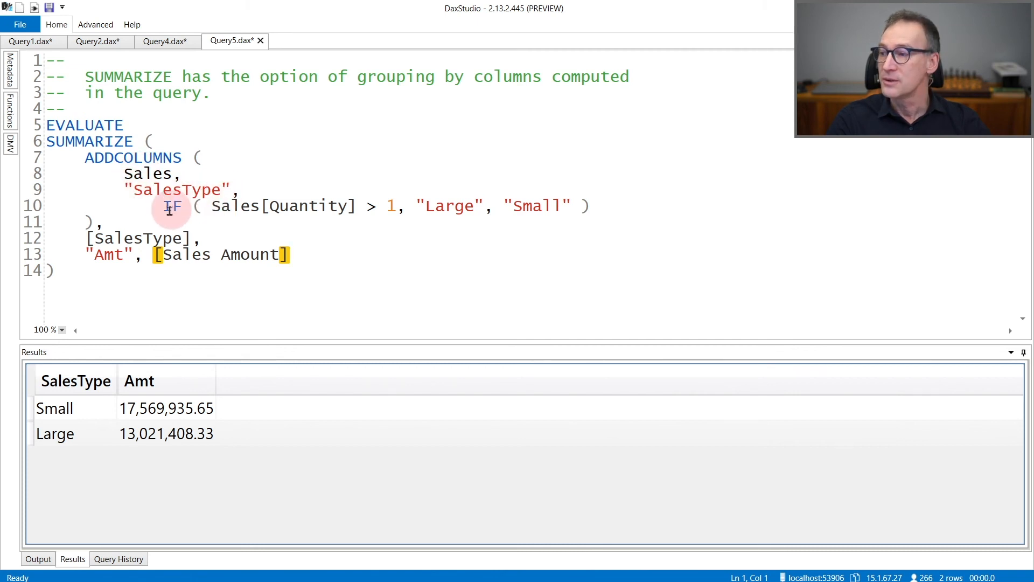
mouse_move(390, 206)
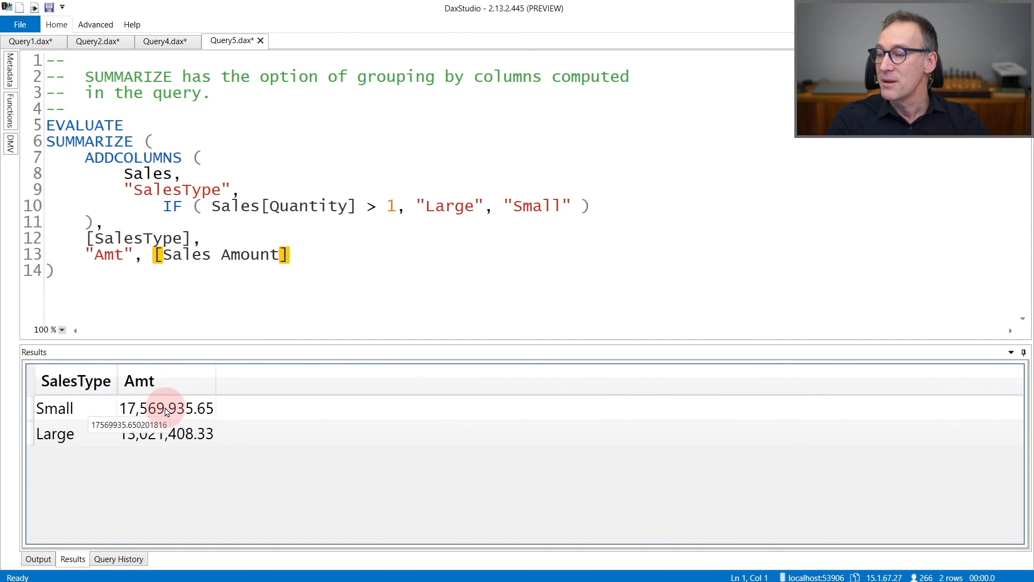
mouse_move(333, 206)
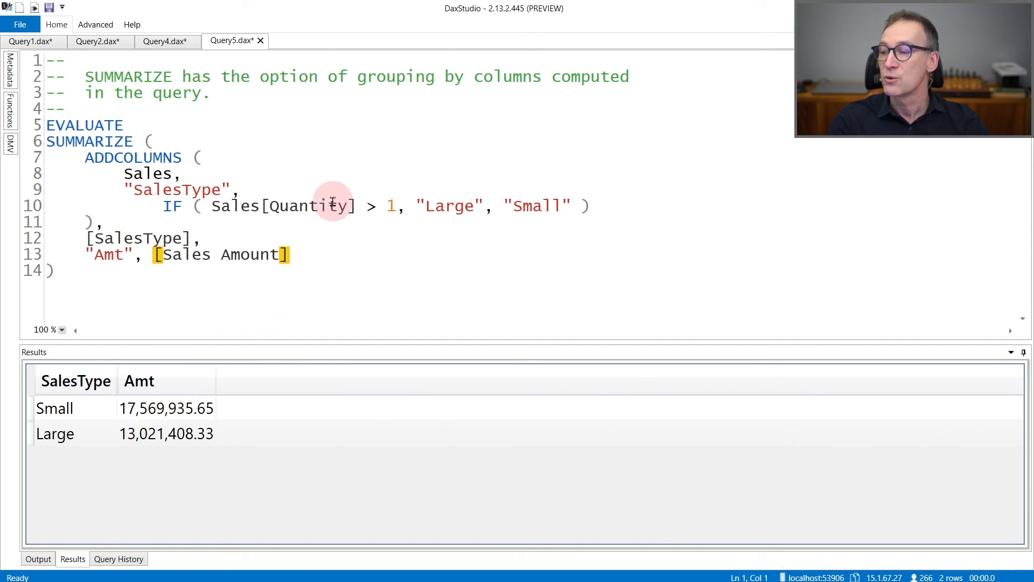
mouse_move(142, 434)
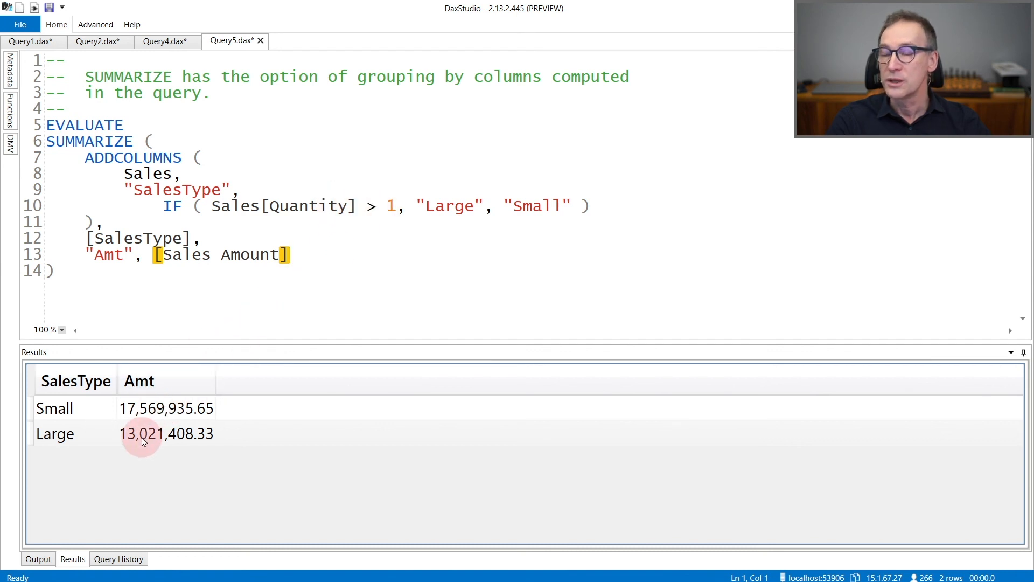